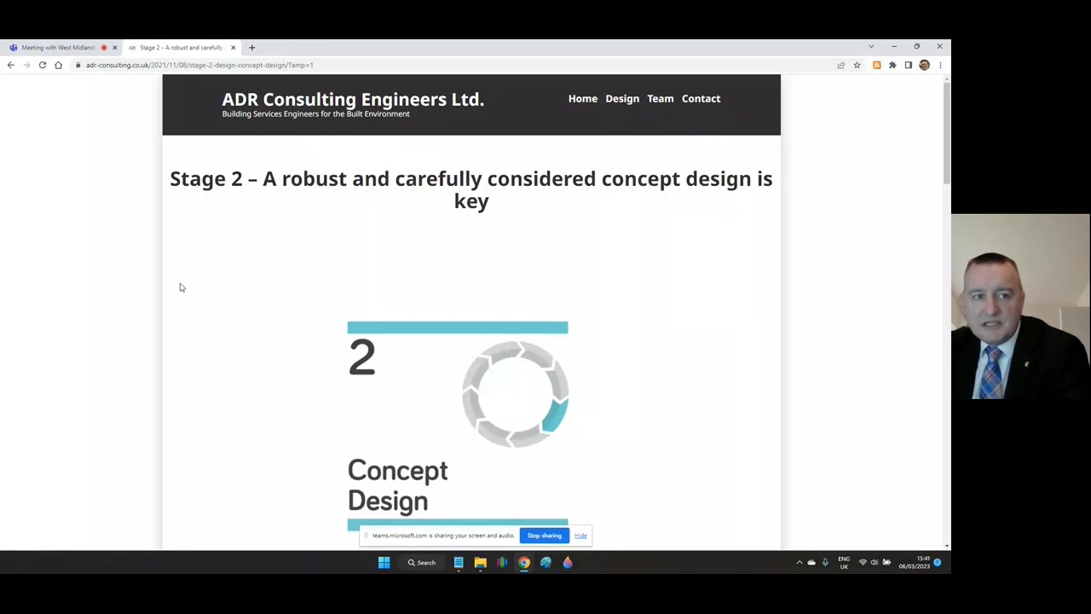
scroll("down", 3)
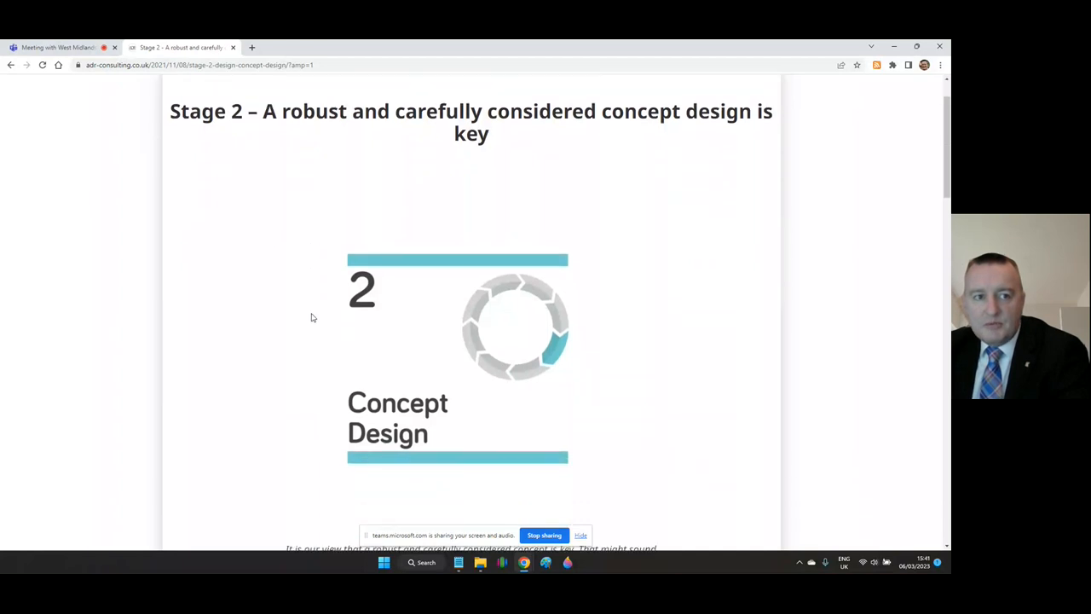
scroll("down", 3)
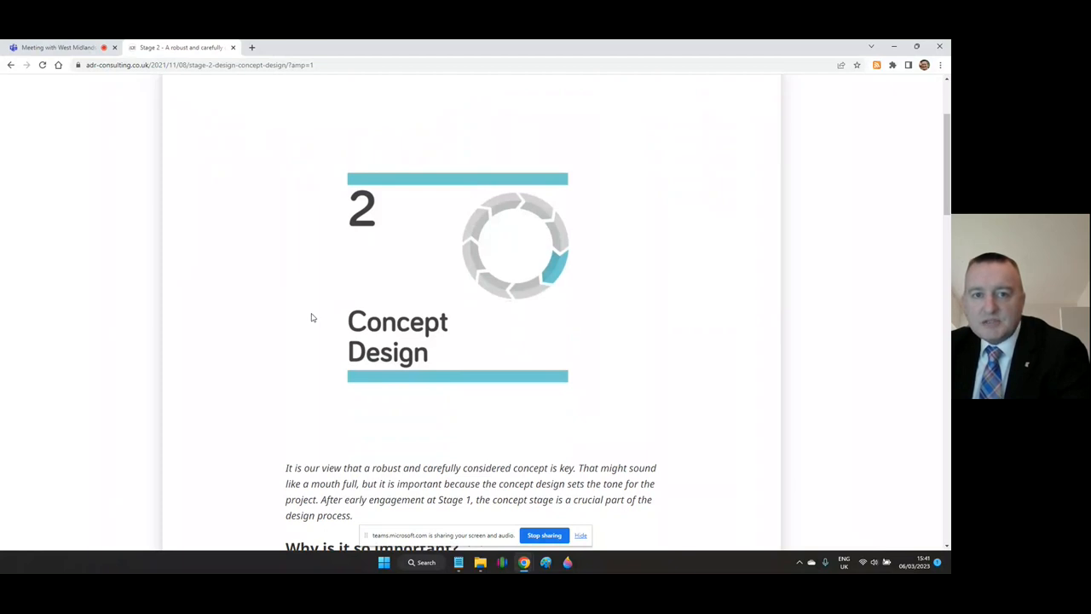
scroll("down", 3)
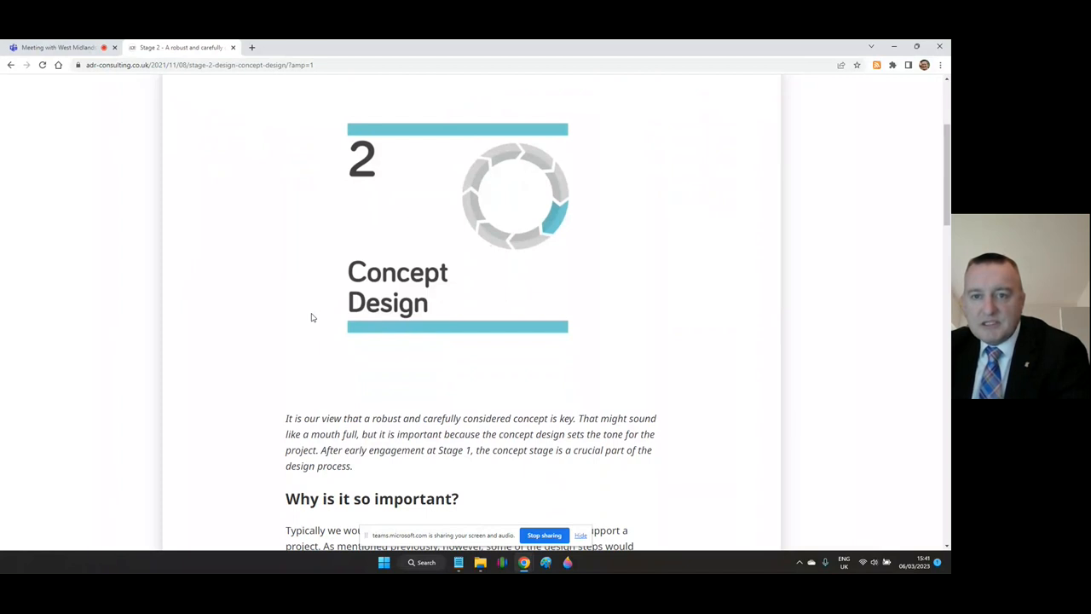
scroll("down", 3)
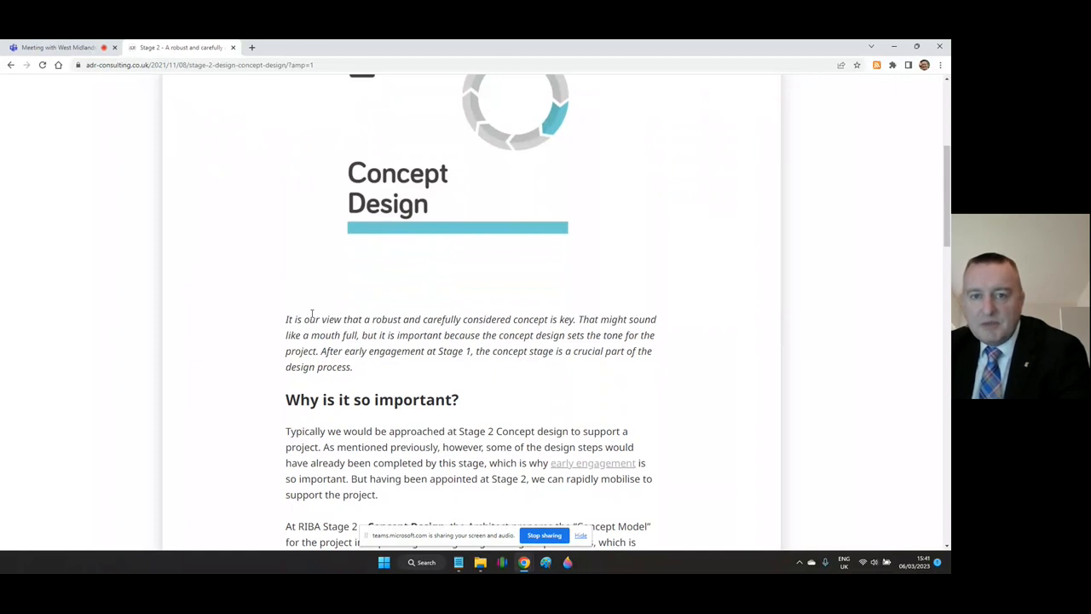
scroll("down", 3)
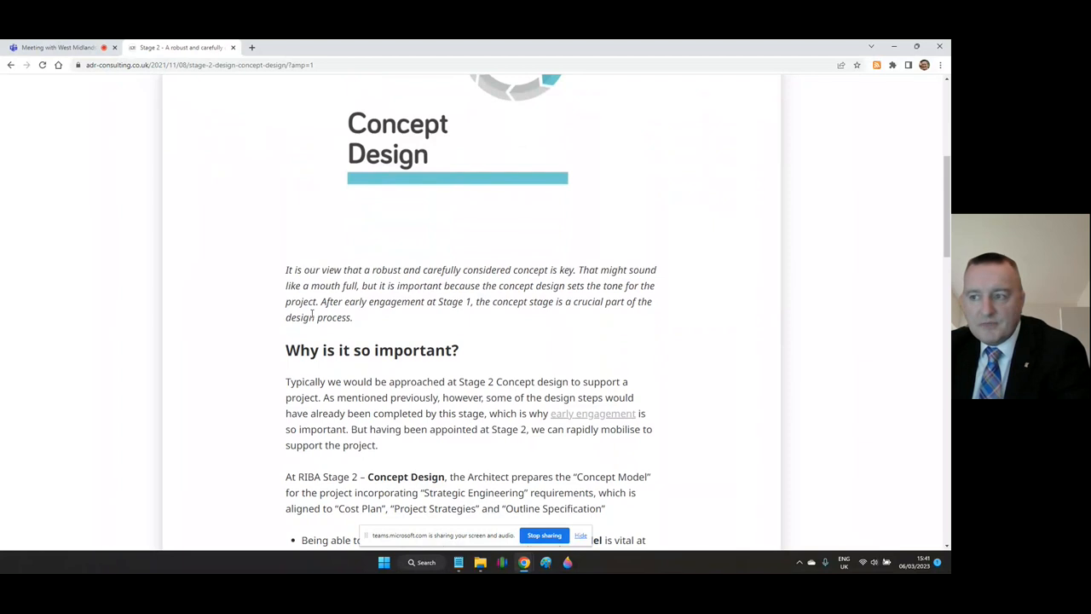
scroll("down", 3)
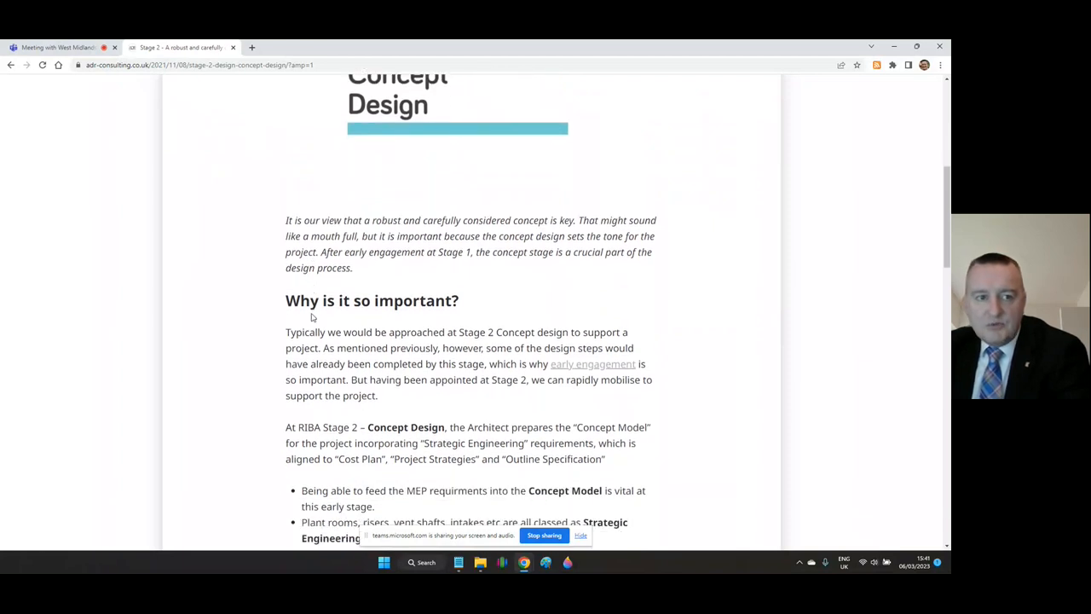
scroll("down", 3)
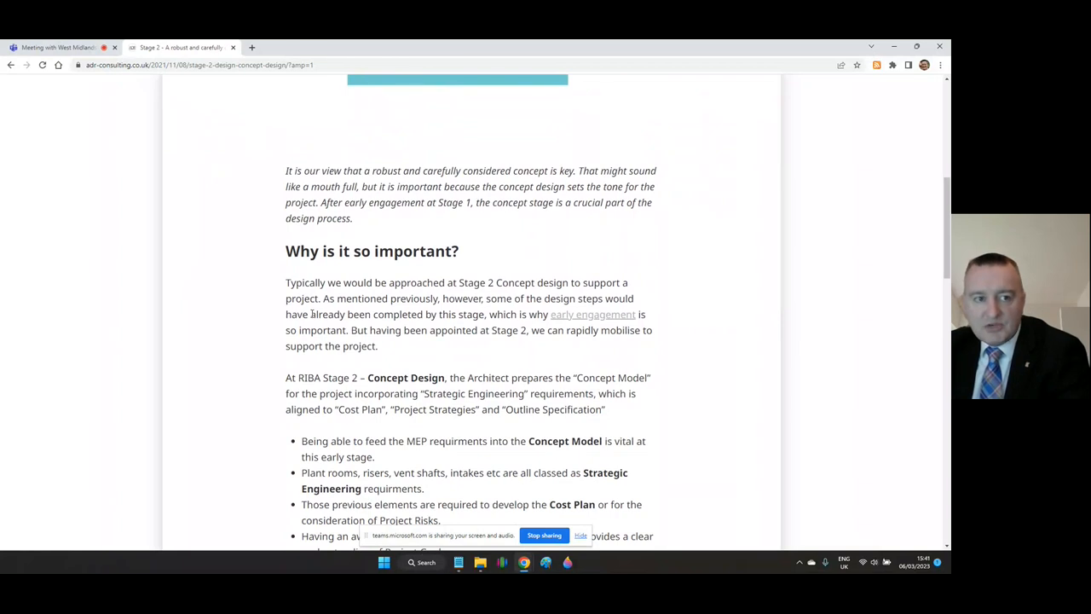
scroll("down", 3)
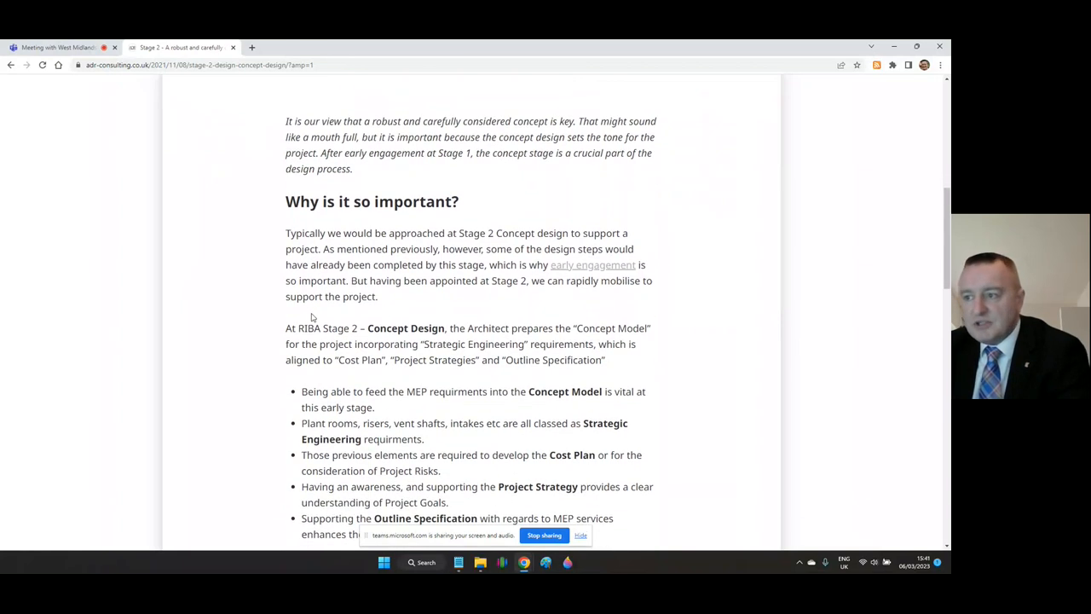
scroll("down", 3)
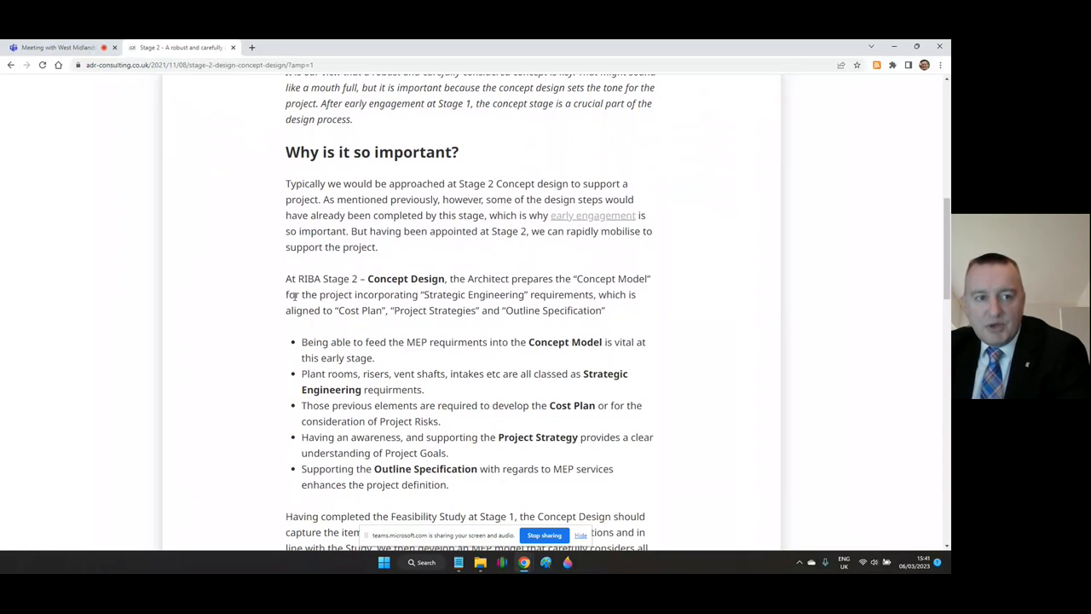
scroll("down", 3)
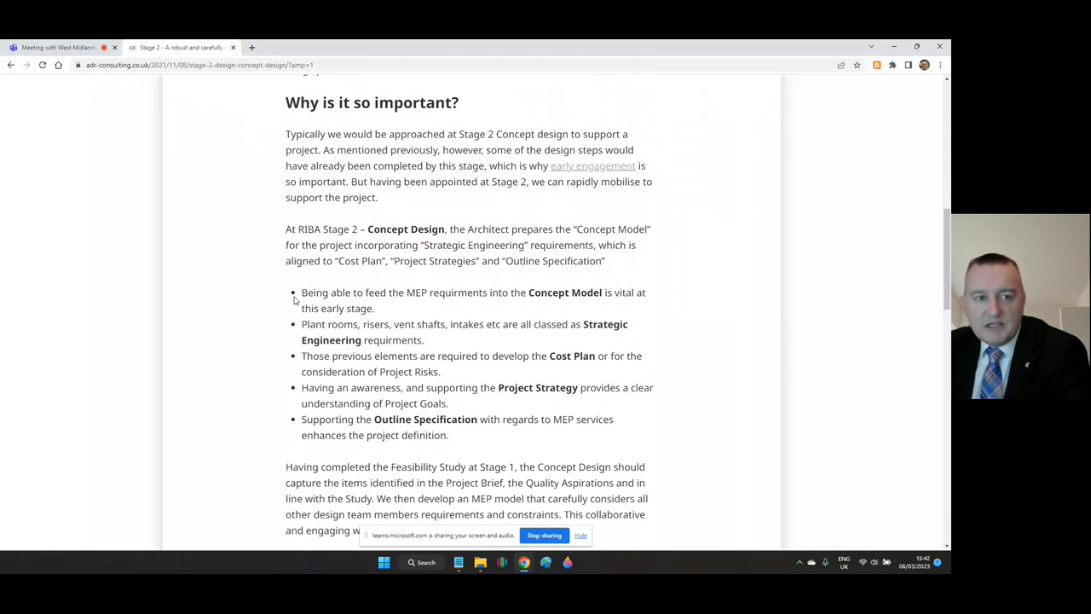
scroll("down", 3)
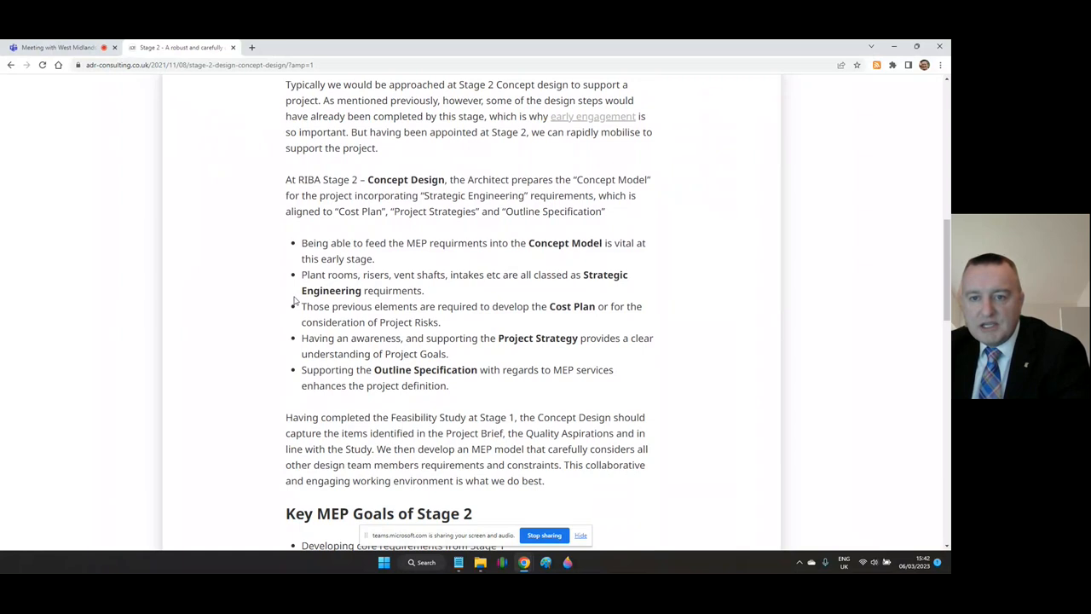
scroll("down", 3)
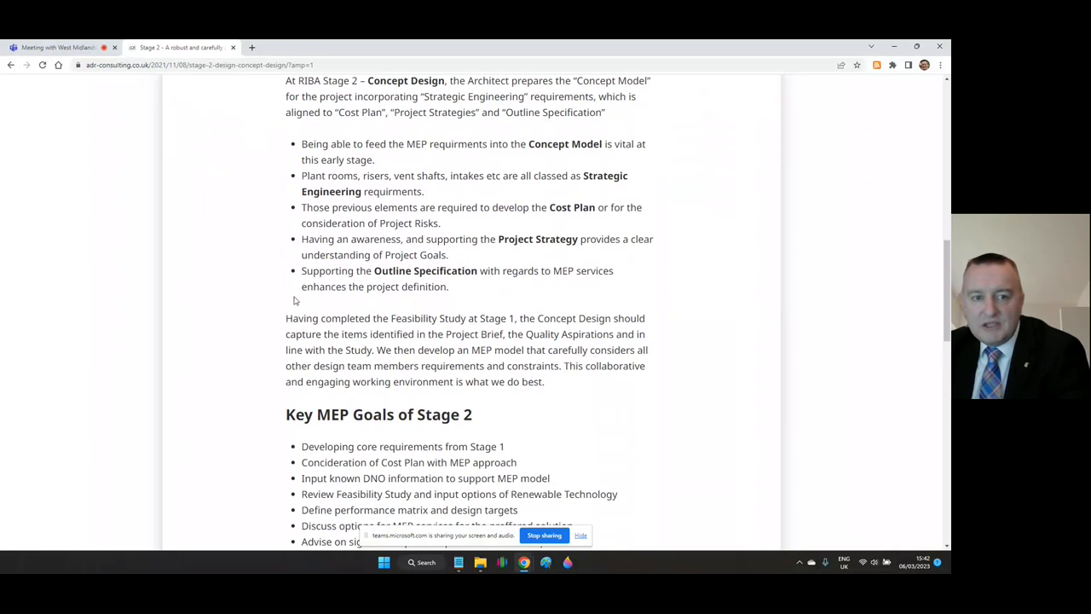
scroll("down", 3)
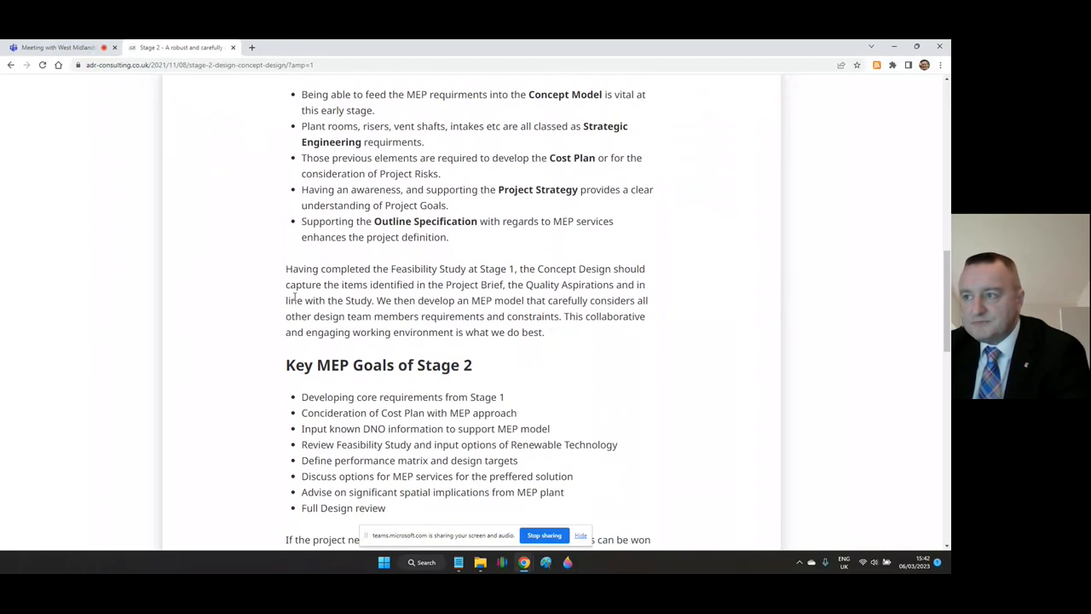
scroll("down", 3)
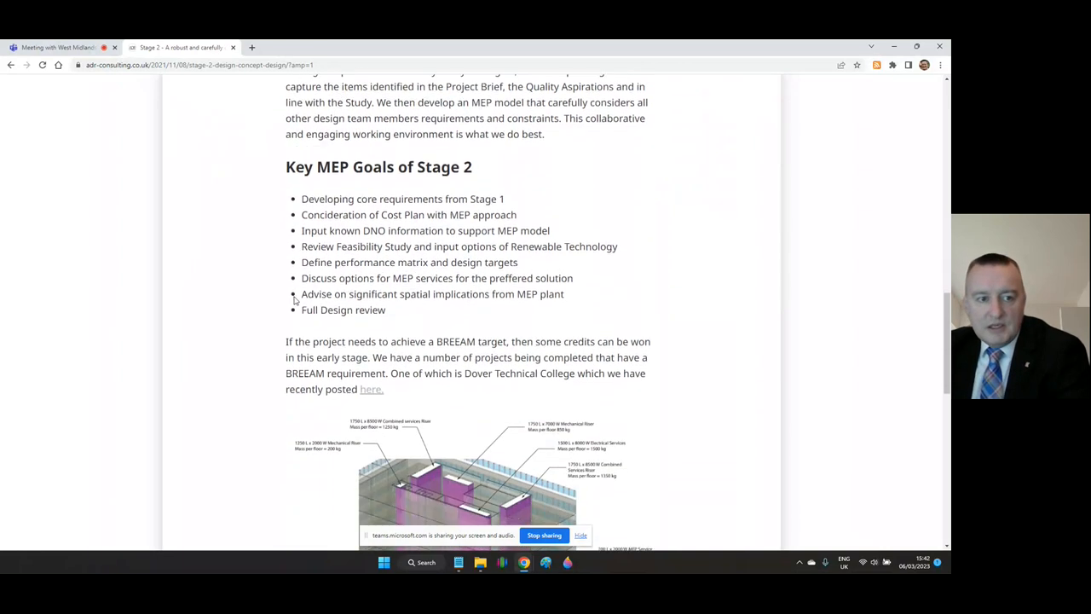
scroll("down", 3)
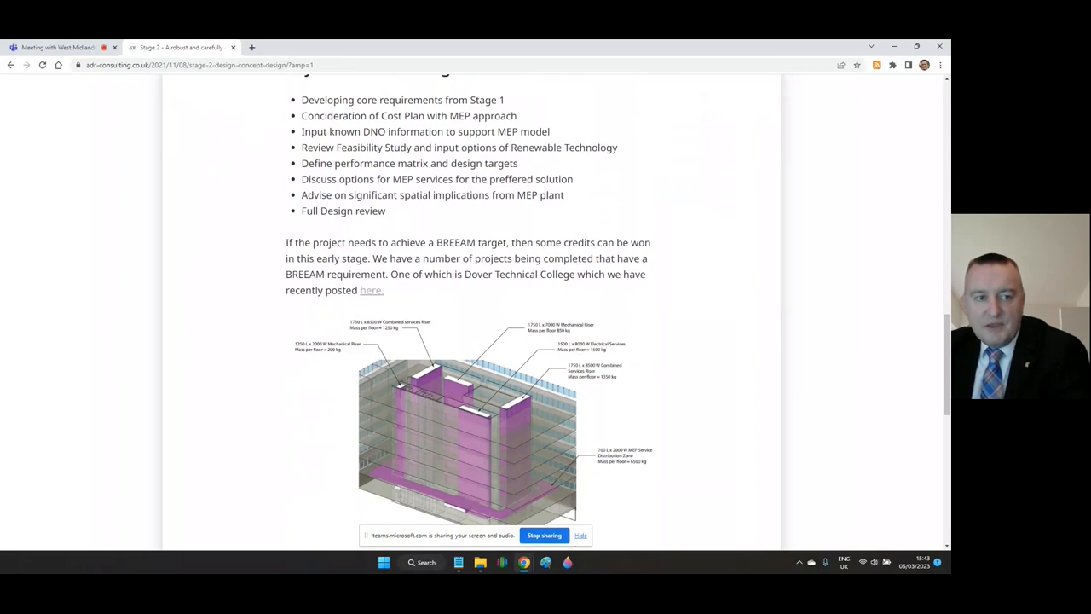
mouse_move(211, 218)
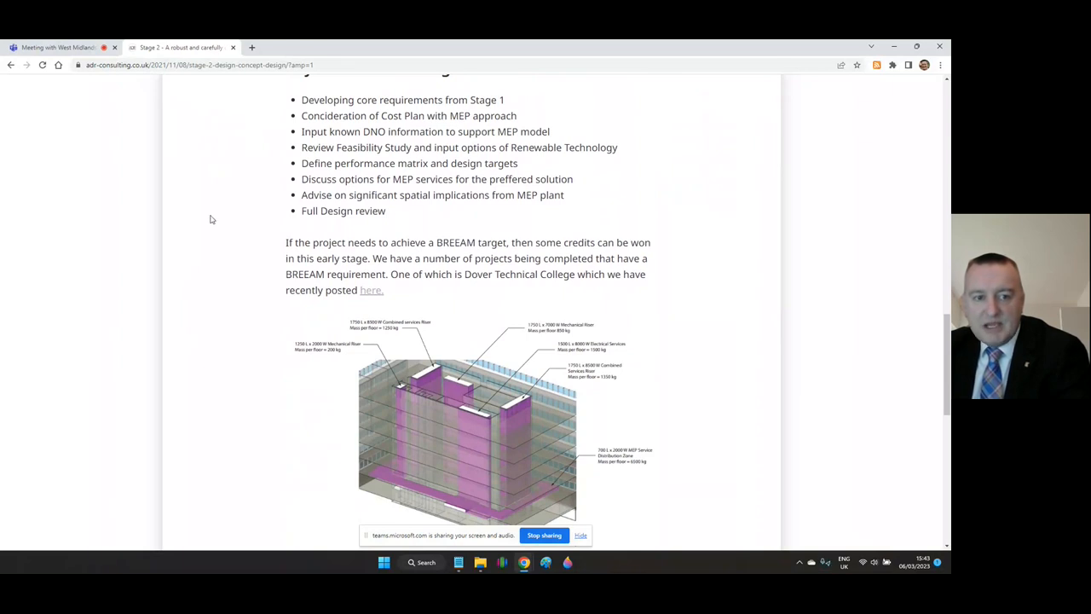
scroll("down", 3)
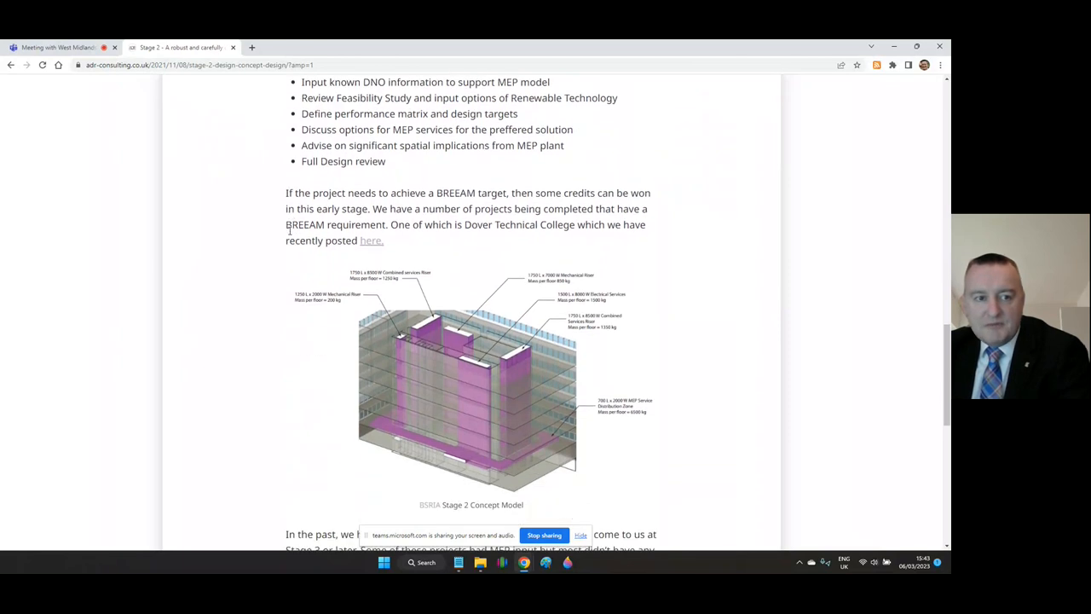